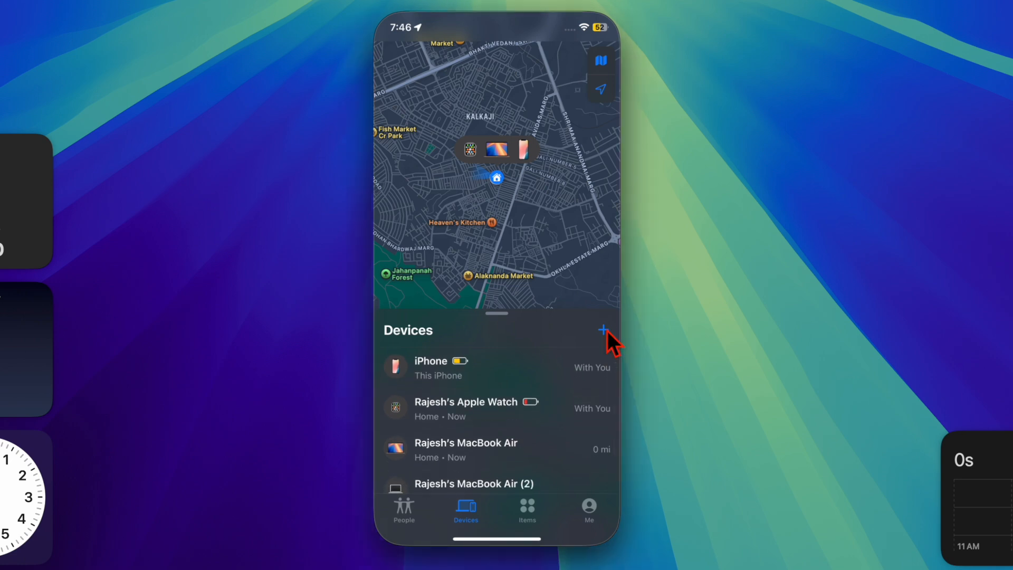
Switch the Find My map style to Satellite in Choose Map and close the sheet.
left_click(603, 330)
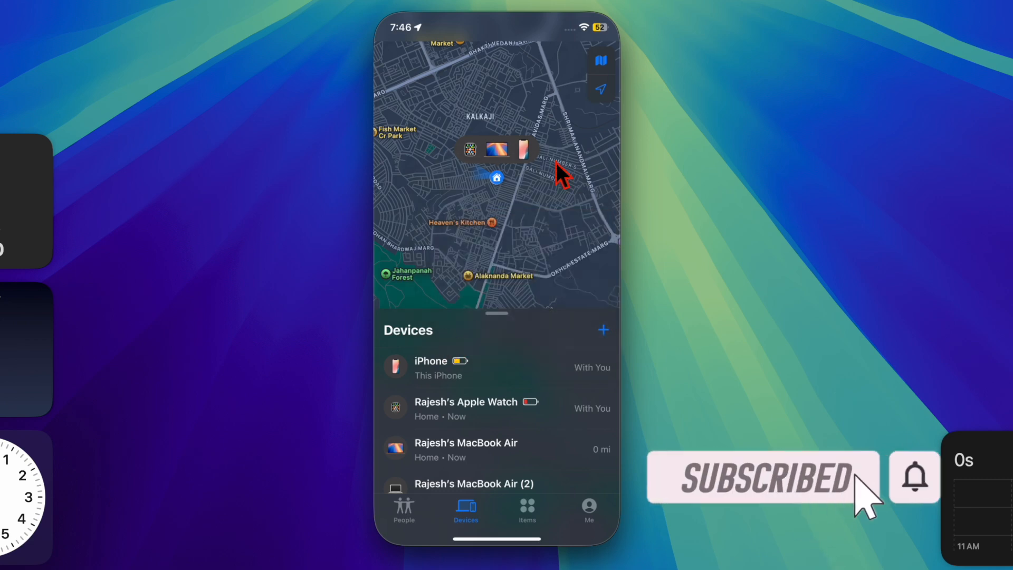
left_click(600, 63)
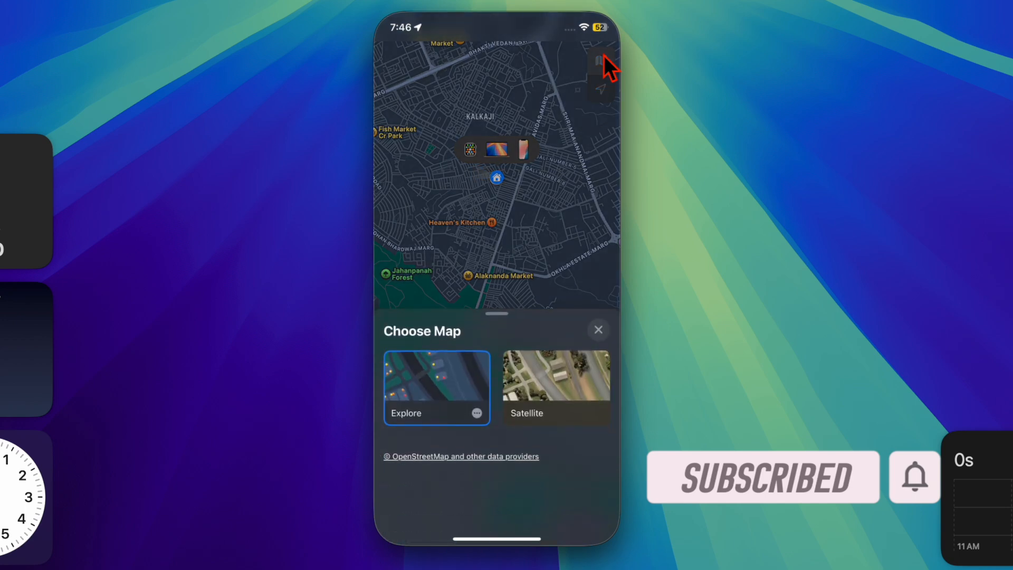
left_click(557, 378)
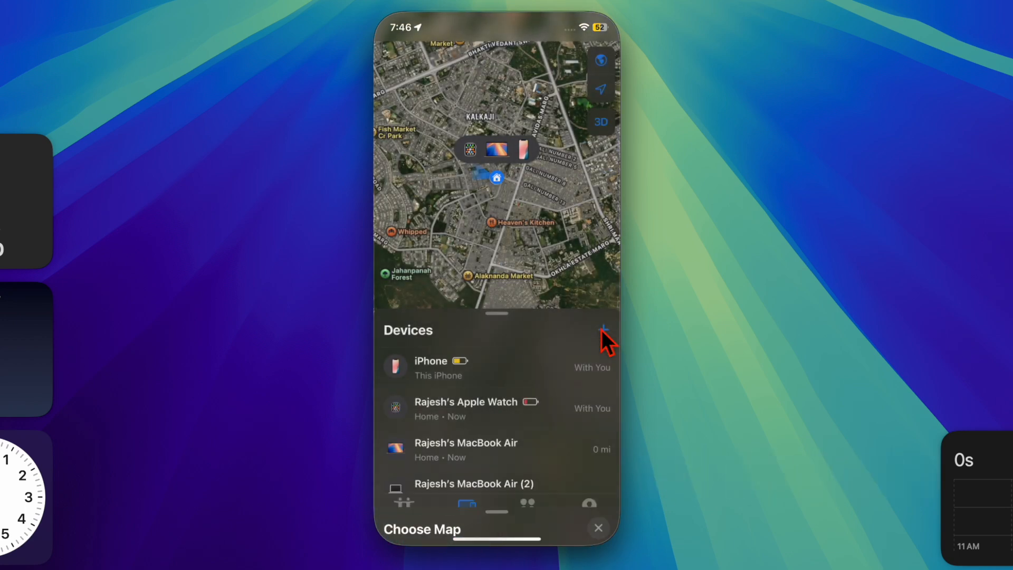
left_click(398, 507)
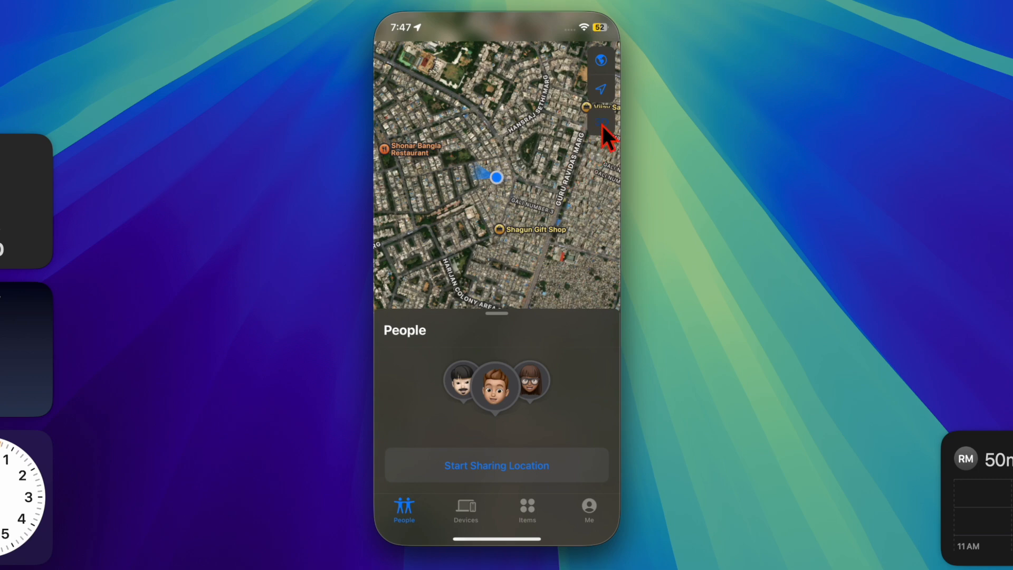
left_click(601, 124)
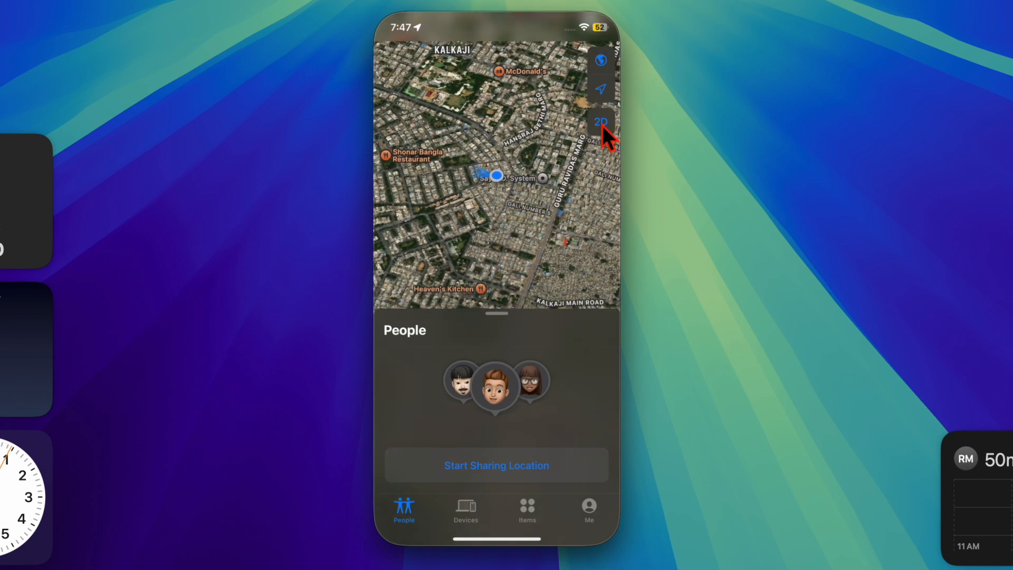
left_click(602, 123)
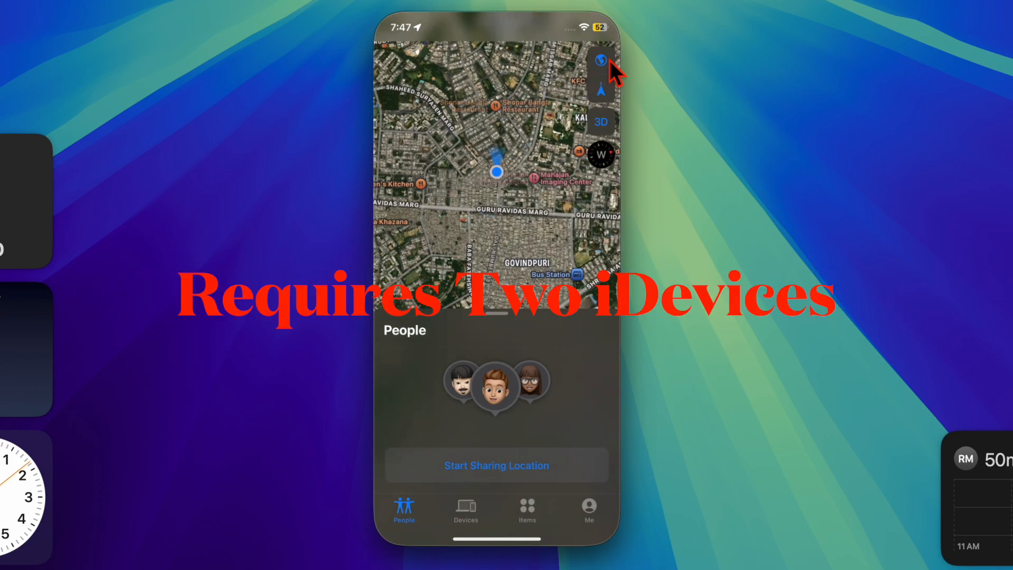
left_click(600, 62)
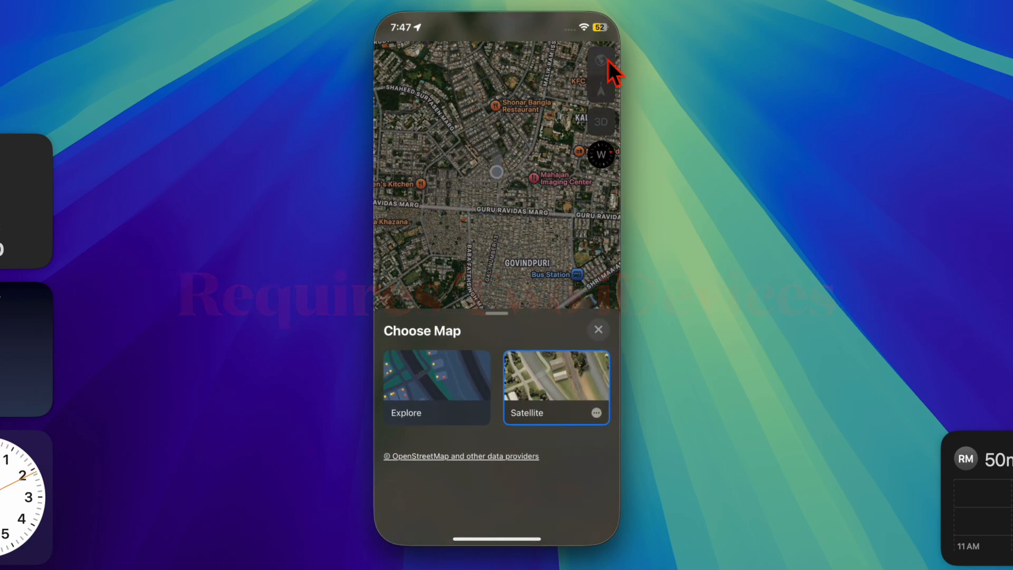
left_click(599, 329)
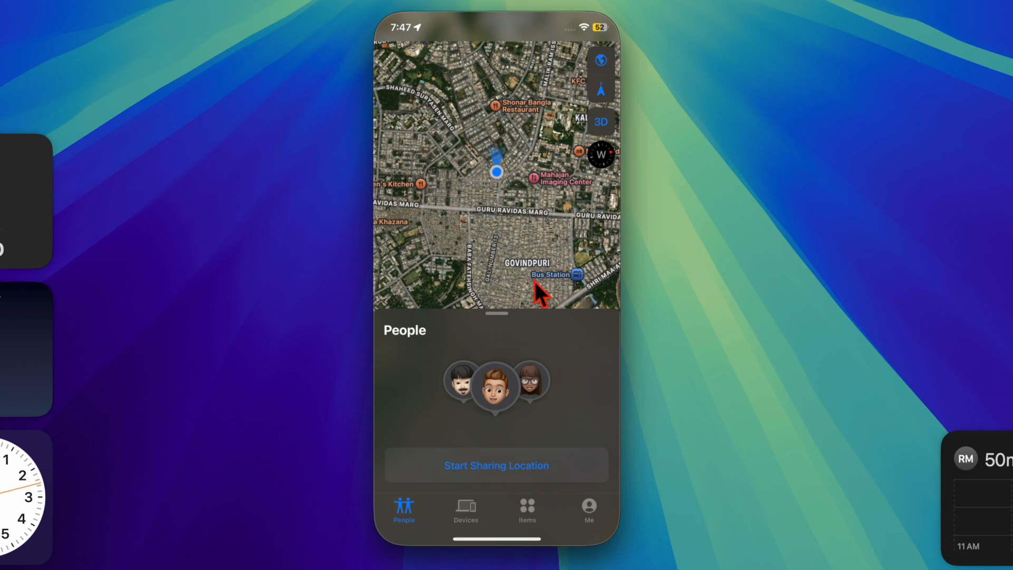
left_click(466, 508)
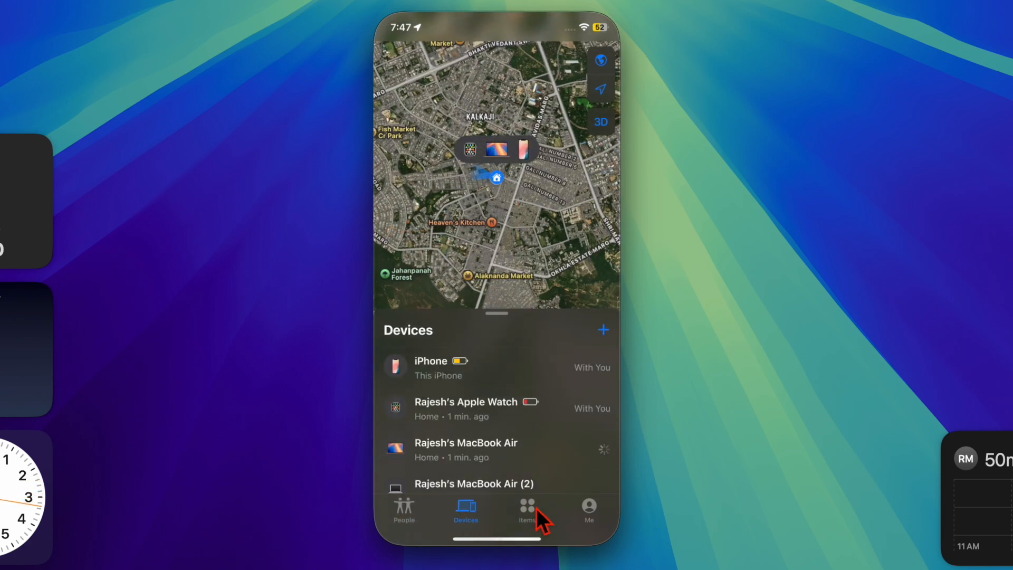
left_click(527, 507)
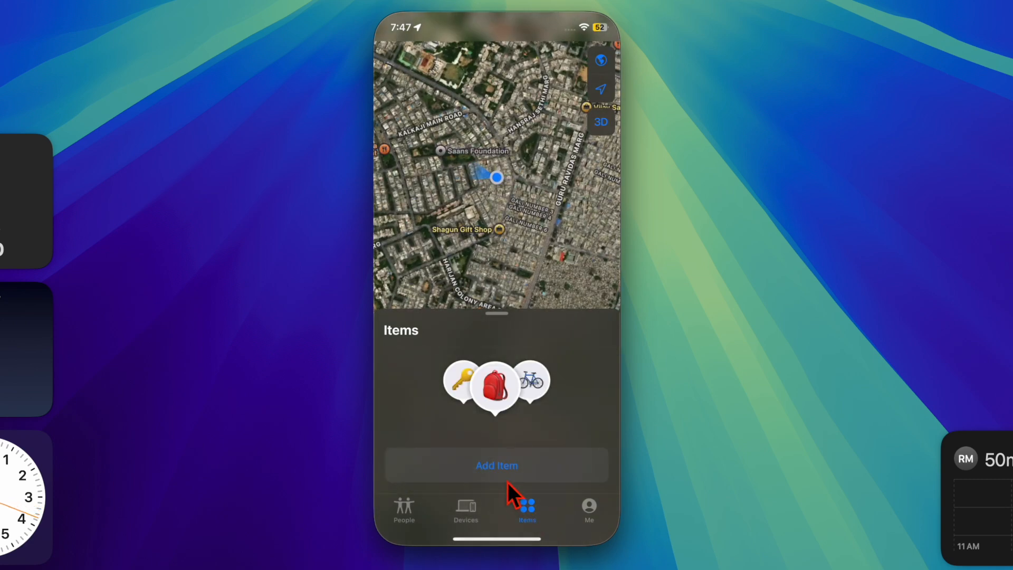
left_click(496, 466)
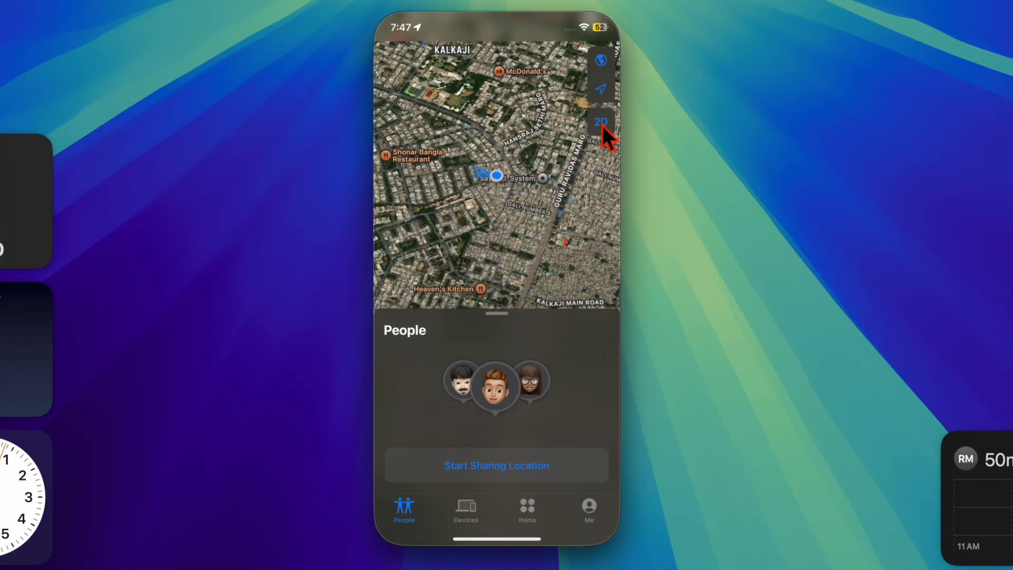
Flatten the map to 2D, then from the Items list choose Add Item and Add AirTag.
left_click(602, 123)
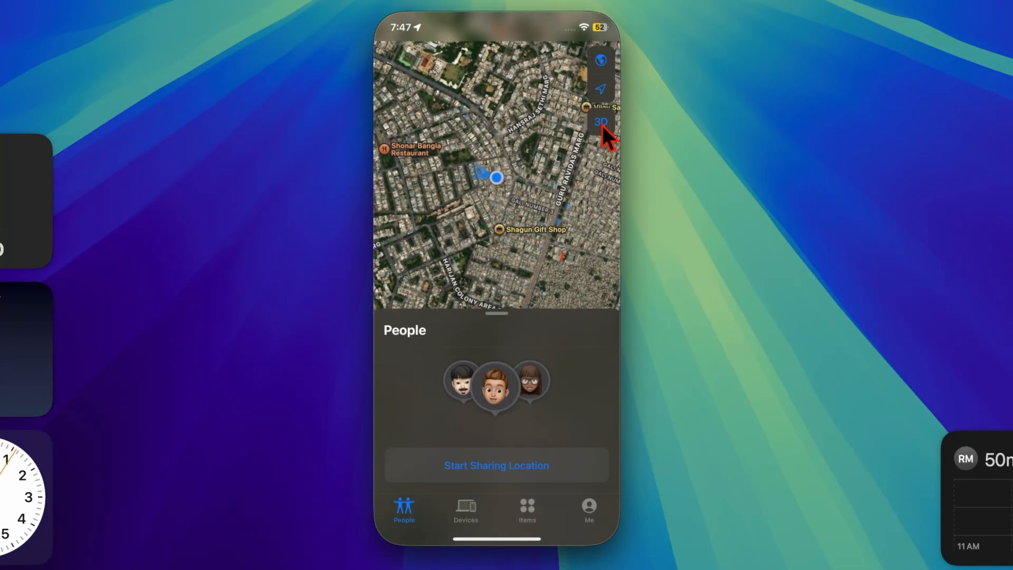
left_click(601, 88)
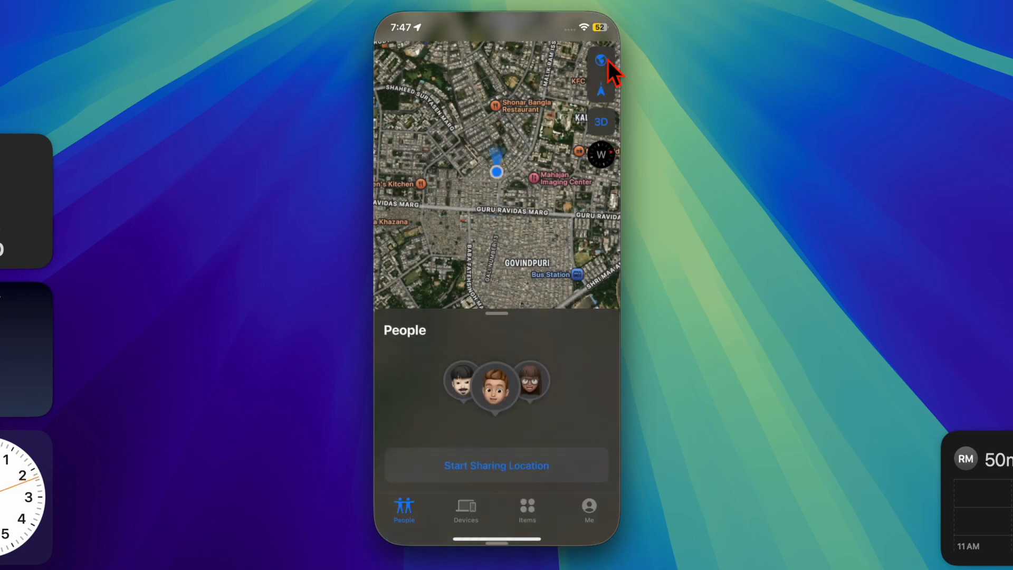
mouse_move(465, 528)
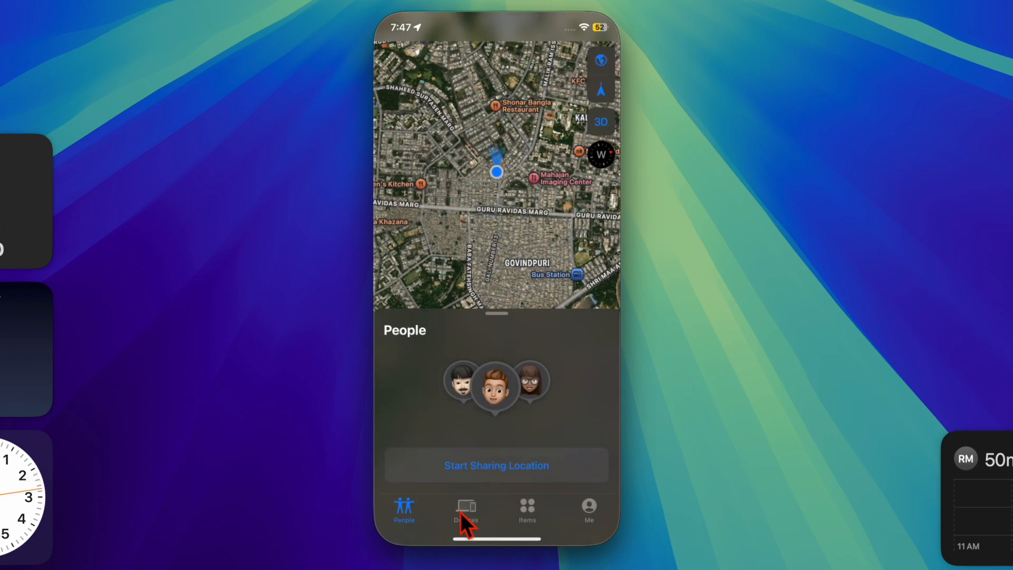
left_click(465, 507)
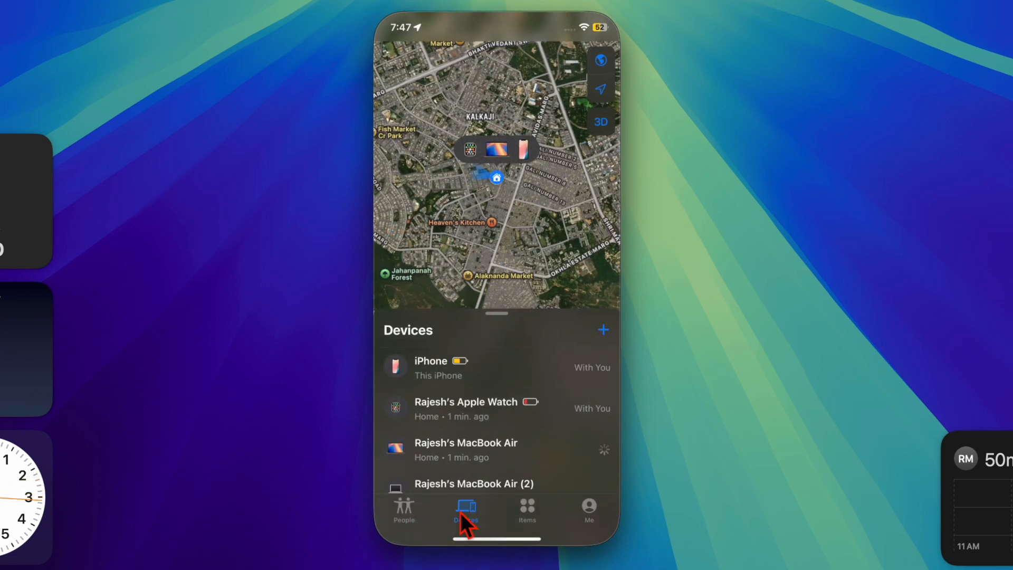
left_click(527, 509)
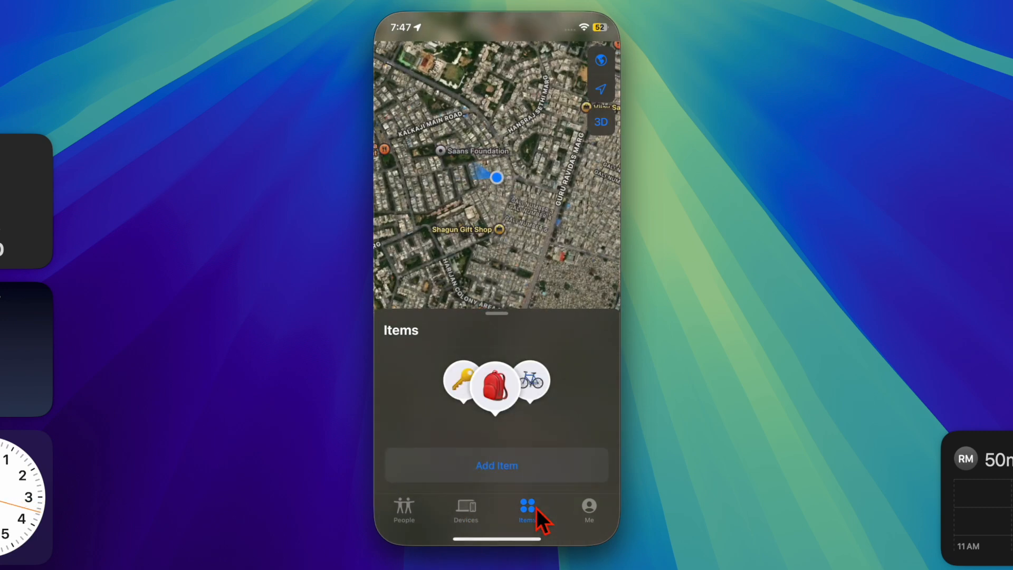
left_click(496, 465)
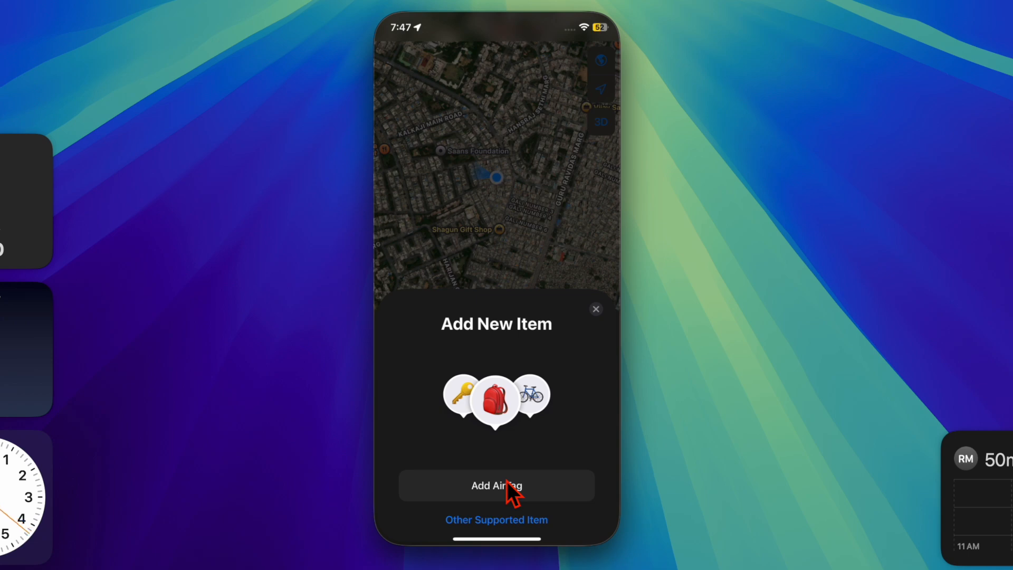
left_click(496, 486)
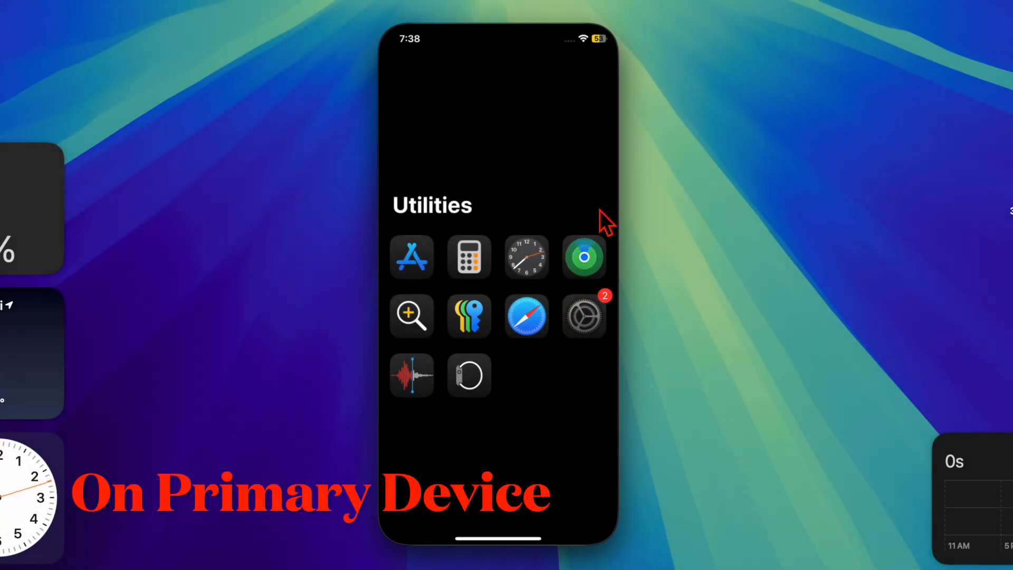
mouse_move(560, 308)
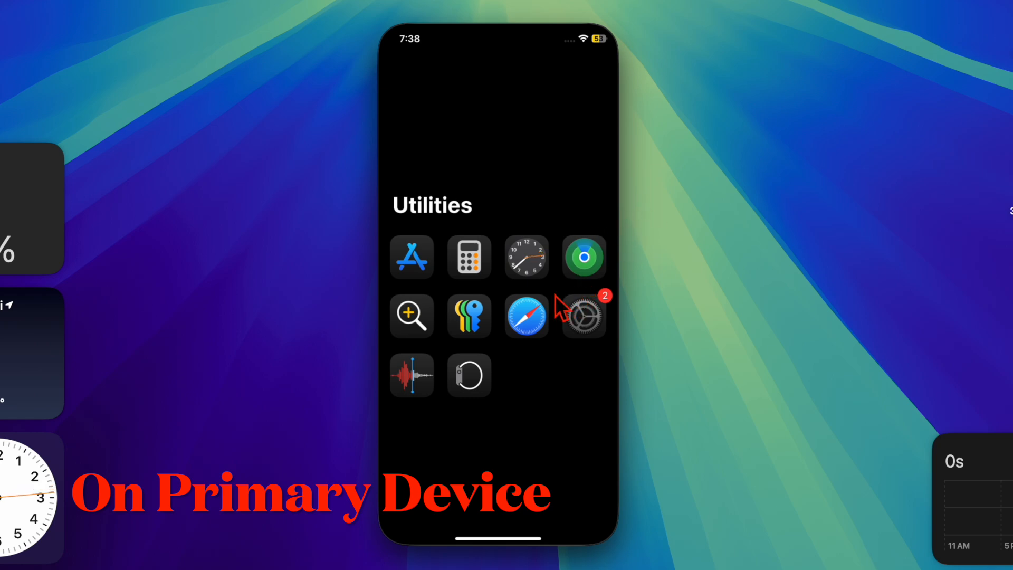
Launch Find My from the Utilities folder on the primary iPhone and show the Me section.
left_click(583, 316)
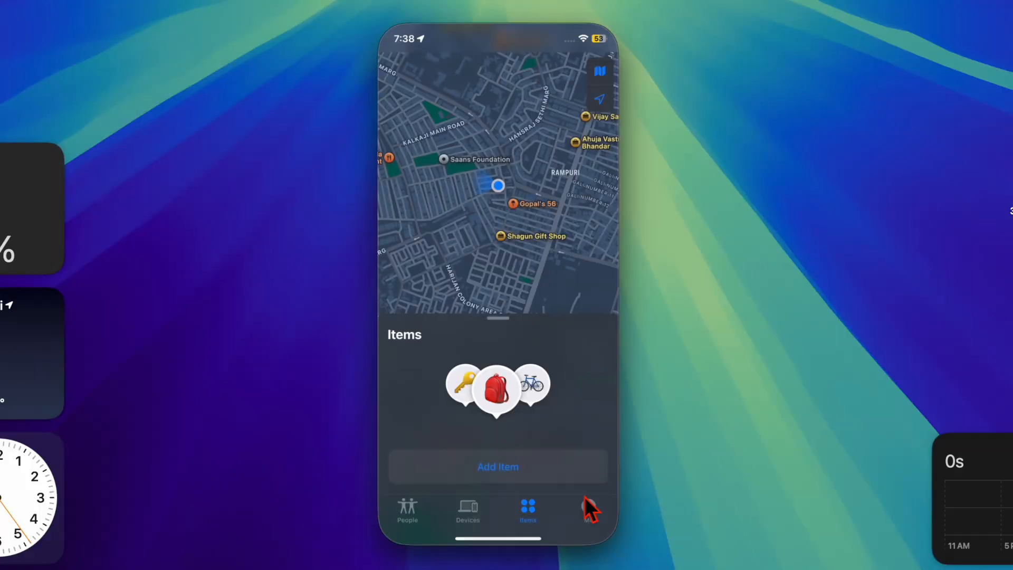
left_click(589, 510)
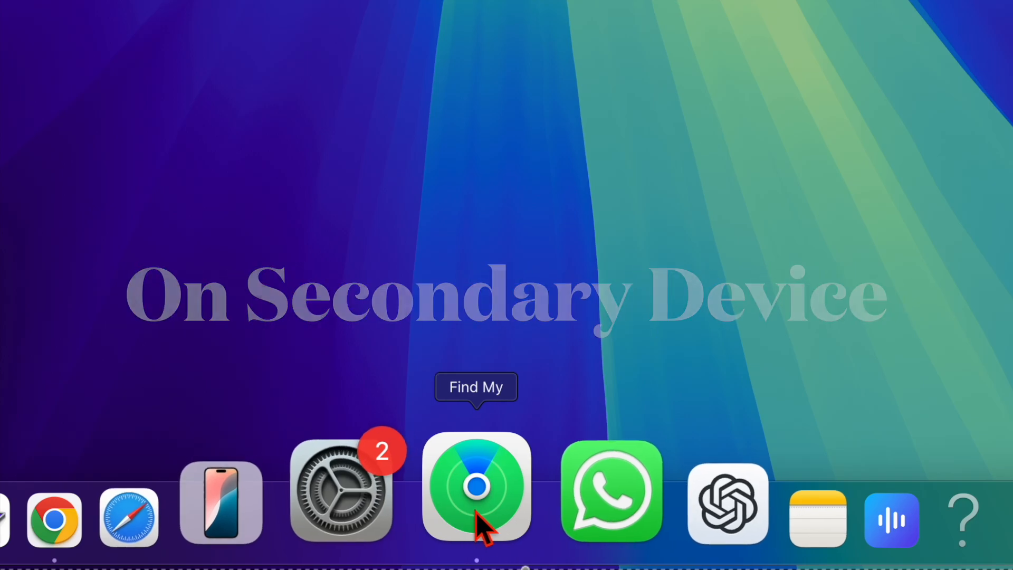
Launch Find My on the Mac and turn on Share My Location in its Me details.
left_click(476, 493)
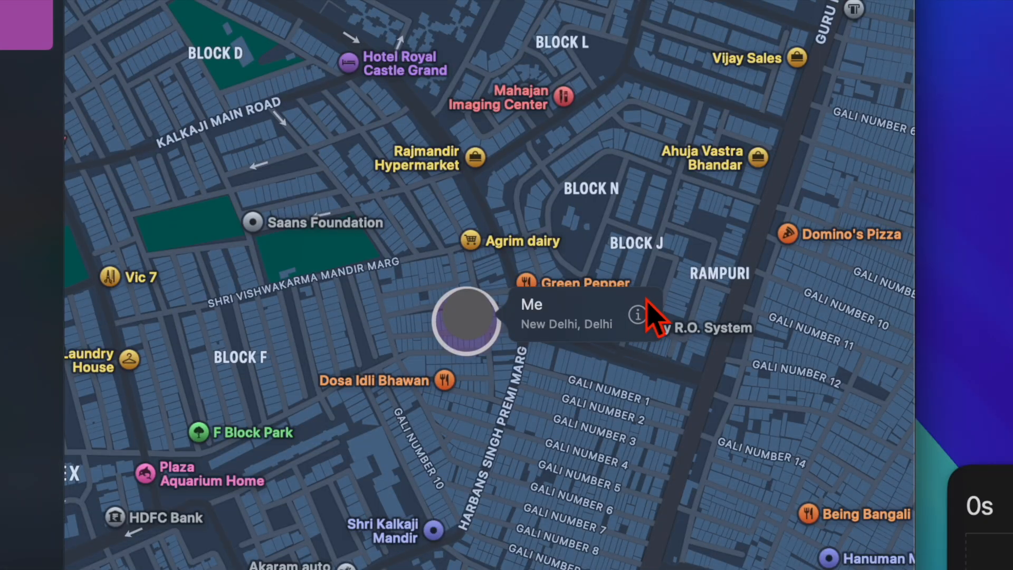
left_click(637, 313)
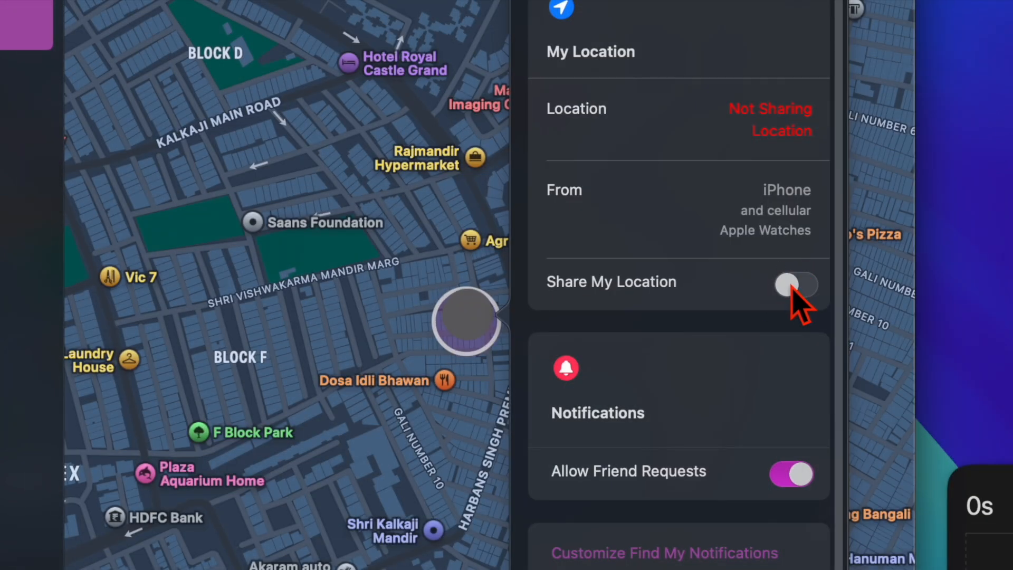
left_click(796, 285)
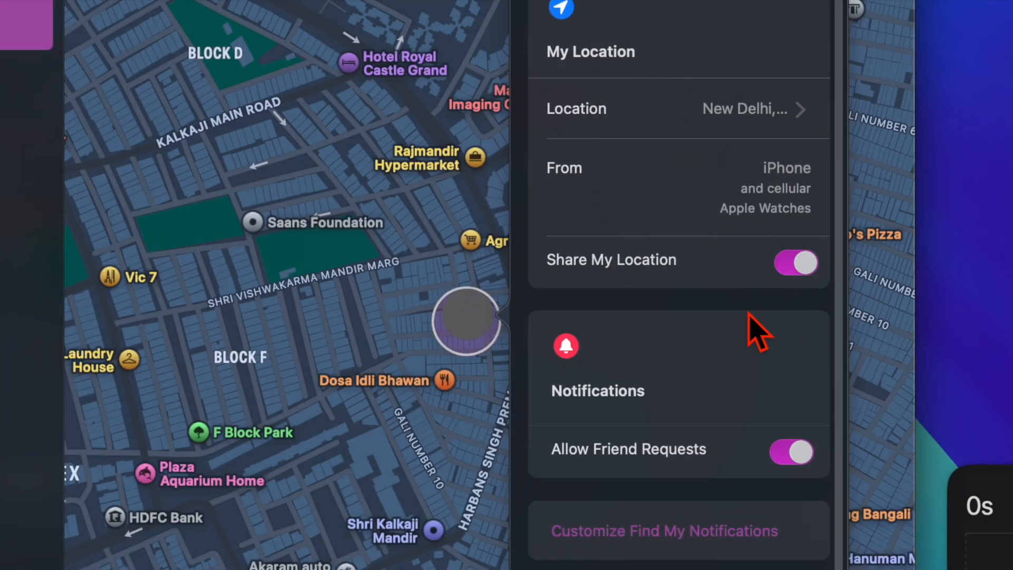
mouse_move(793, 326)
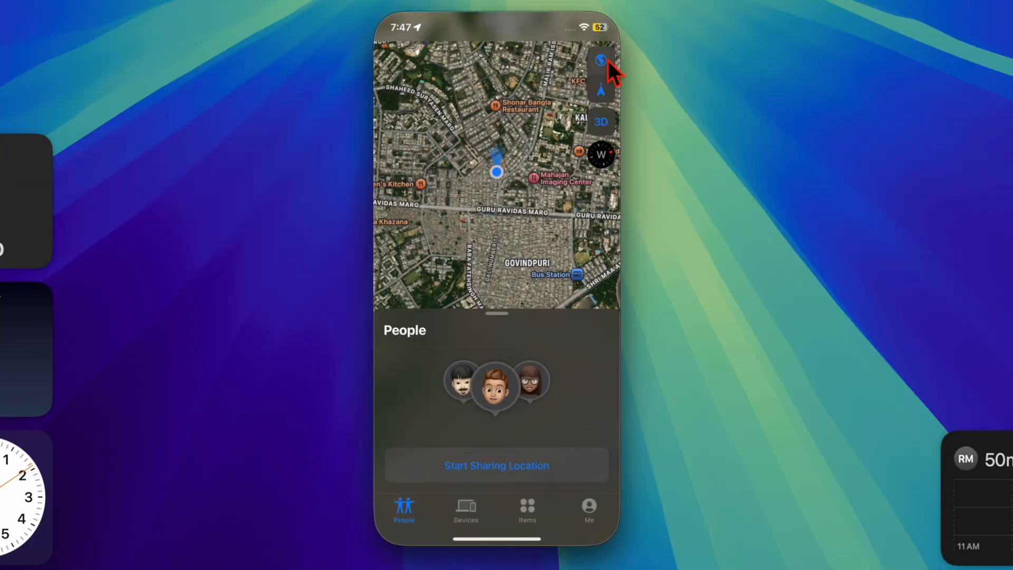
left_click(602, 63)
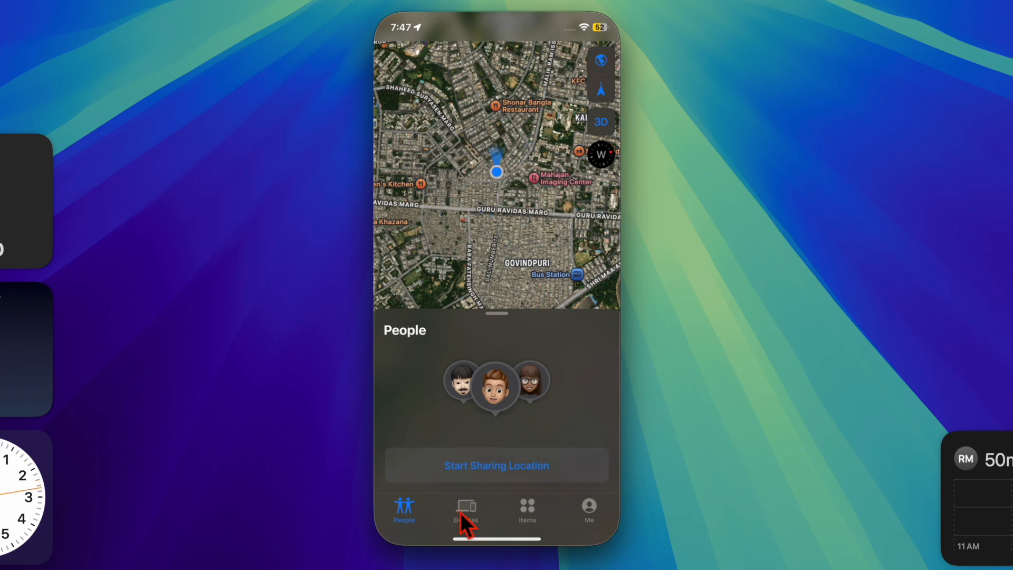
left_click(466, 507)
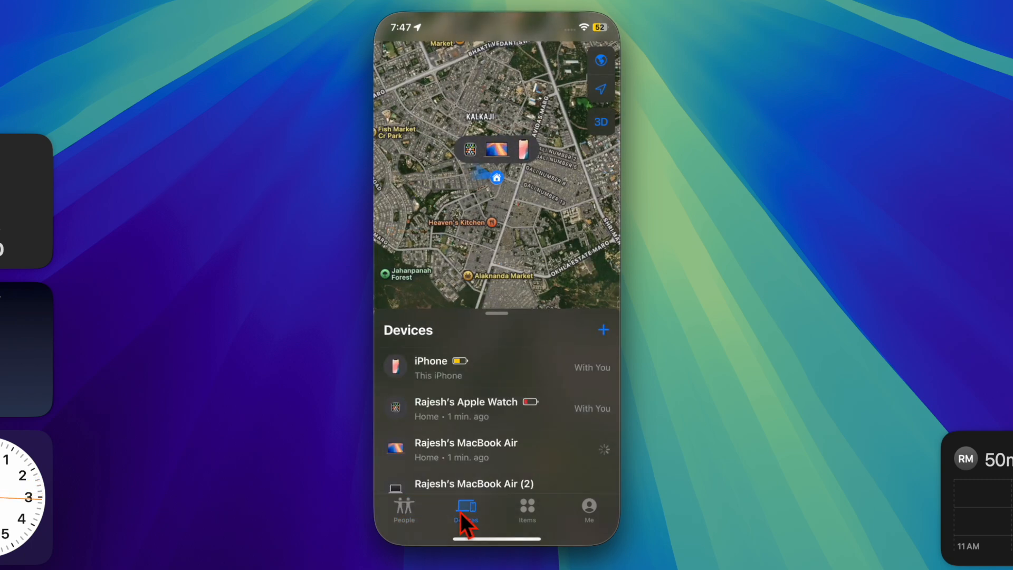
left_click(527, 508)
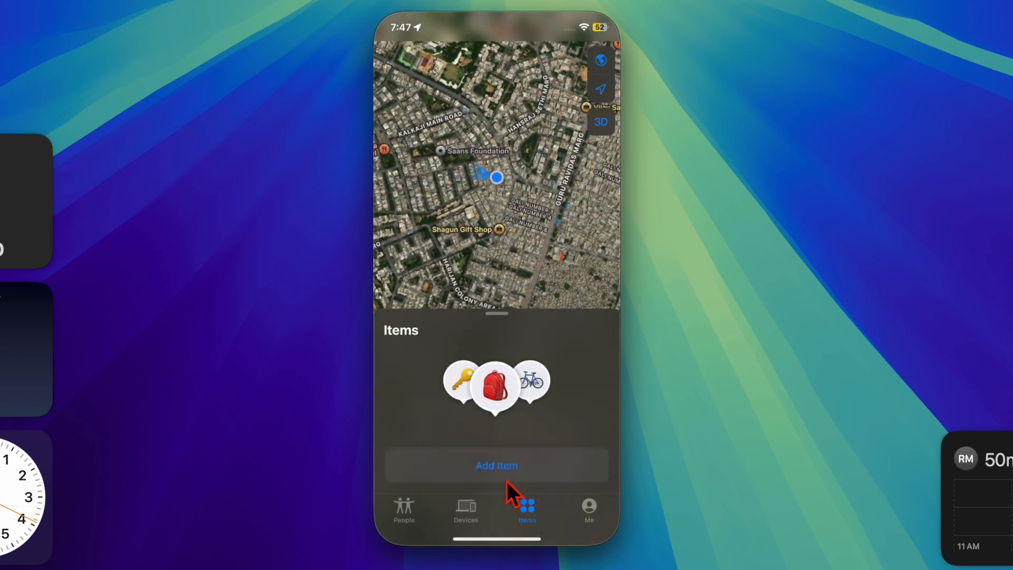
left_click(496, 464)
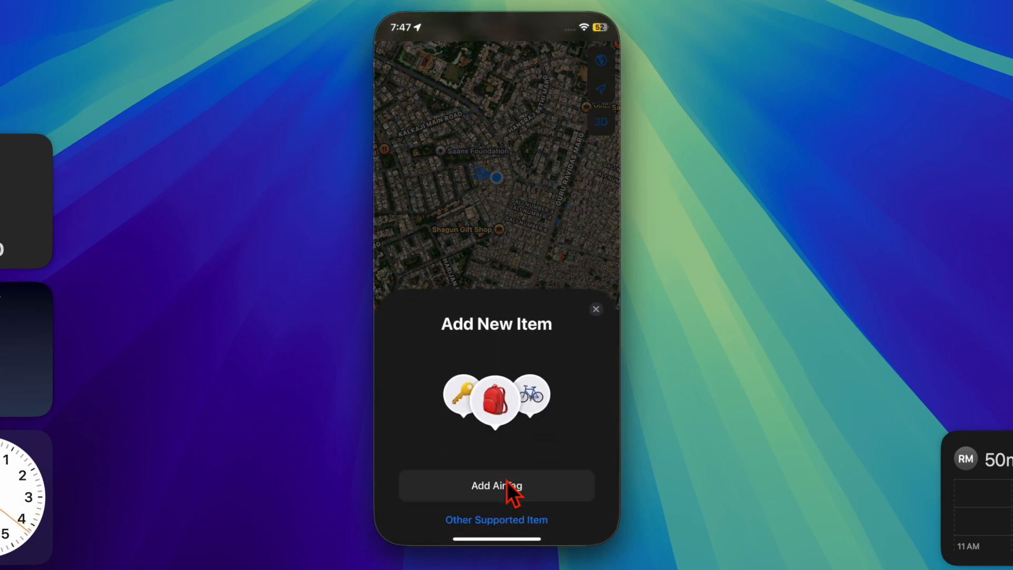
left_click(497, 486)
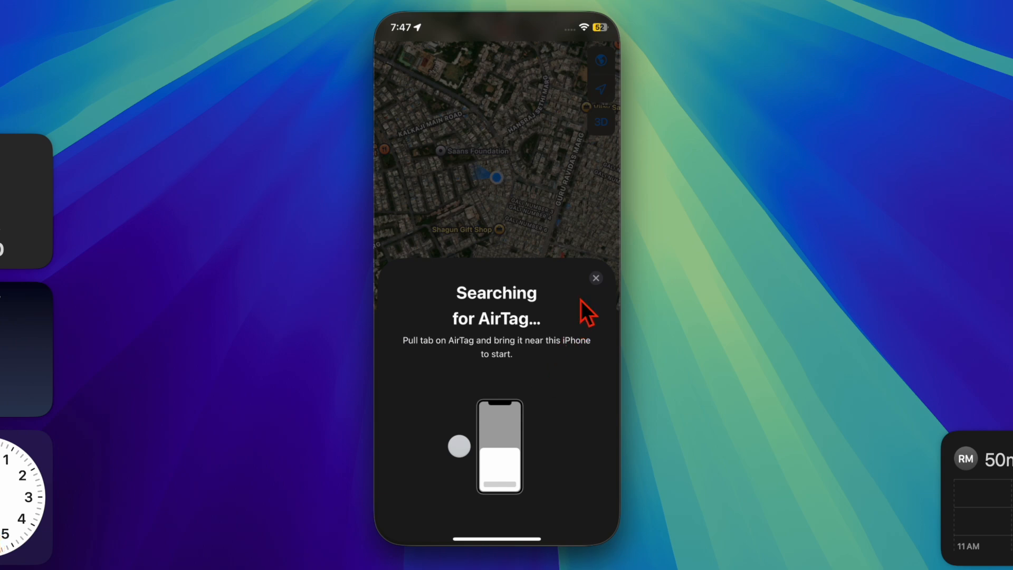
left_click(596, 278)
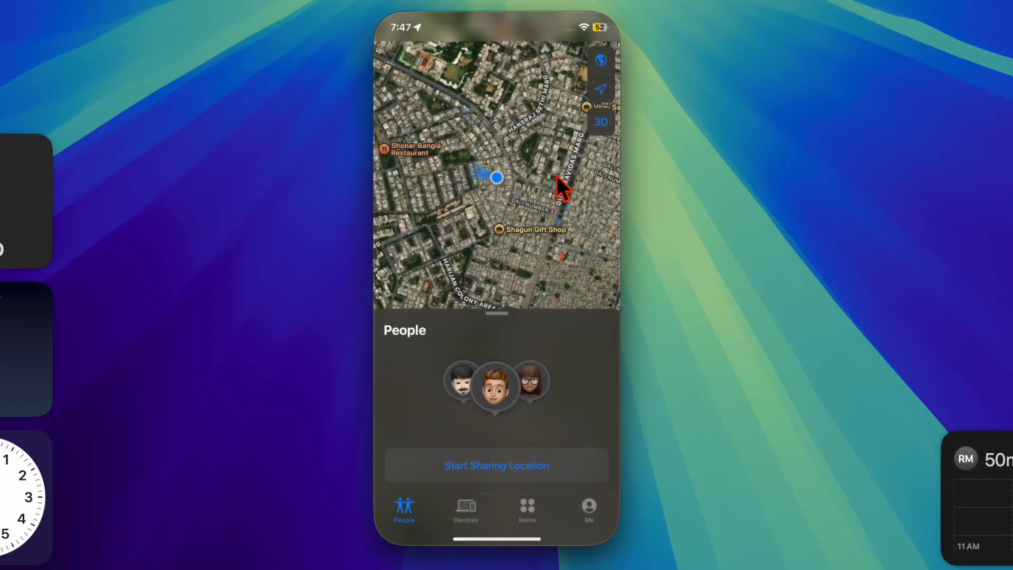
Toggle the map between 3D and 2D, recentre on my location and orient by heading.
left_click(601, 123)
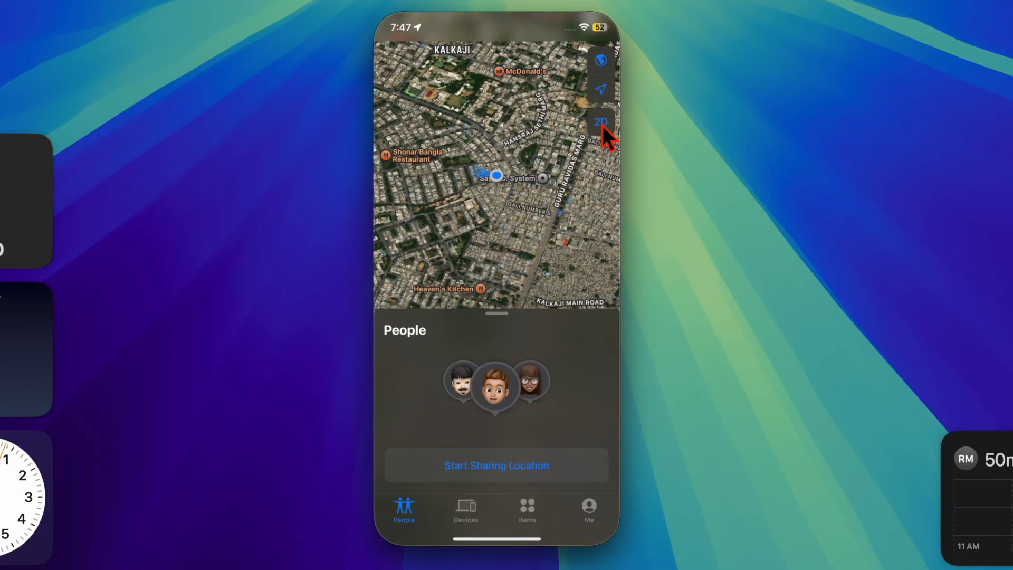
left_click(602, 124)
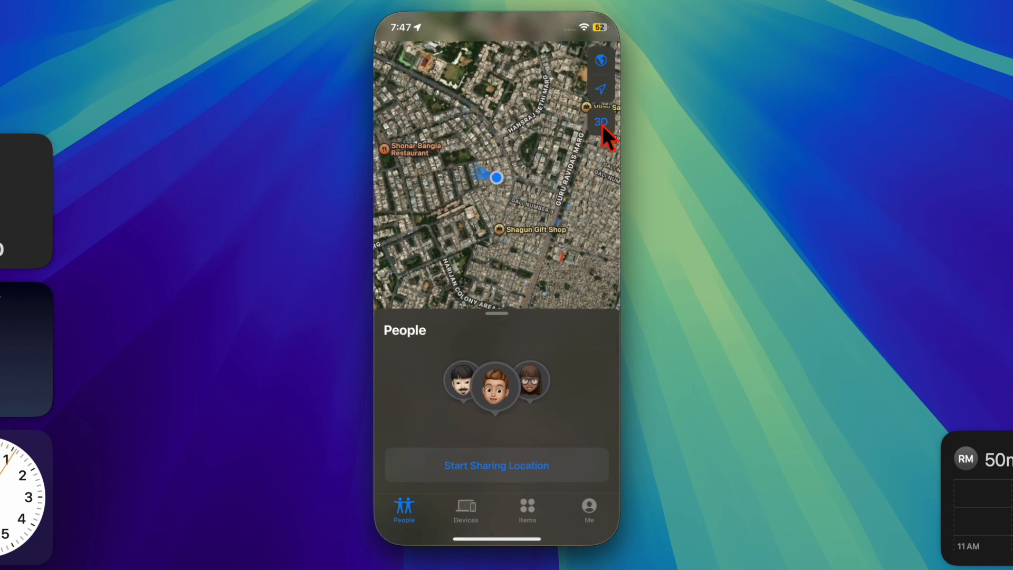
left_click(602, 88)
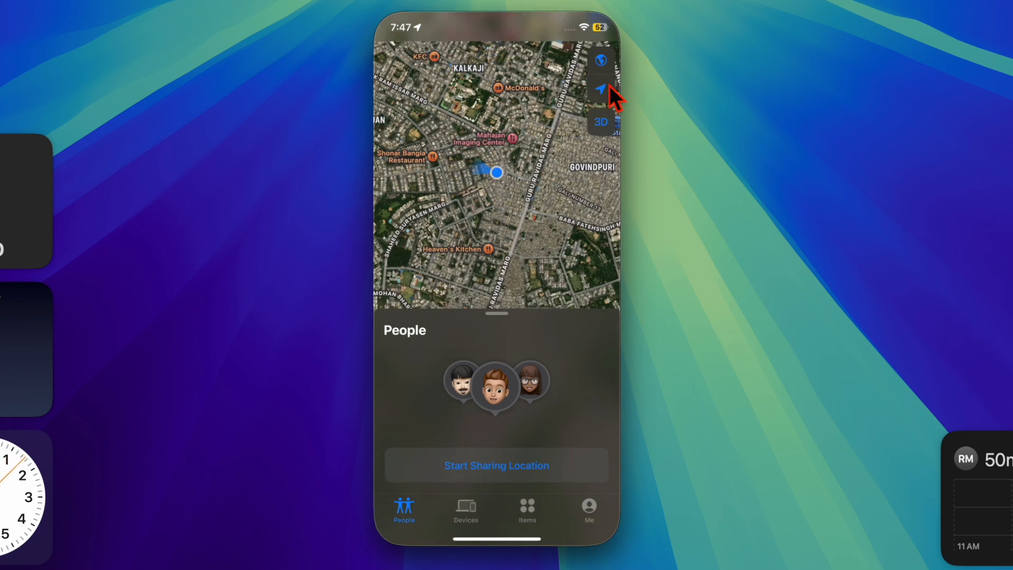
left_click(601, 90)
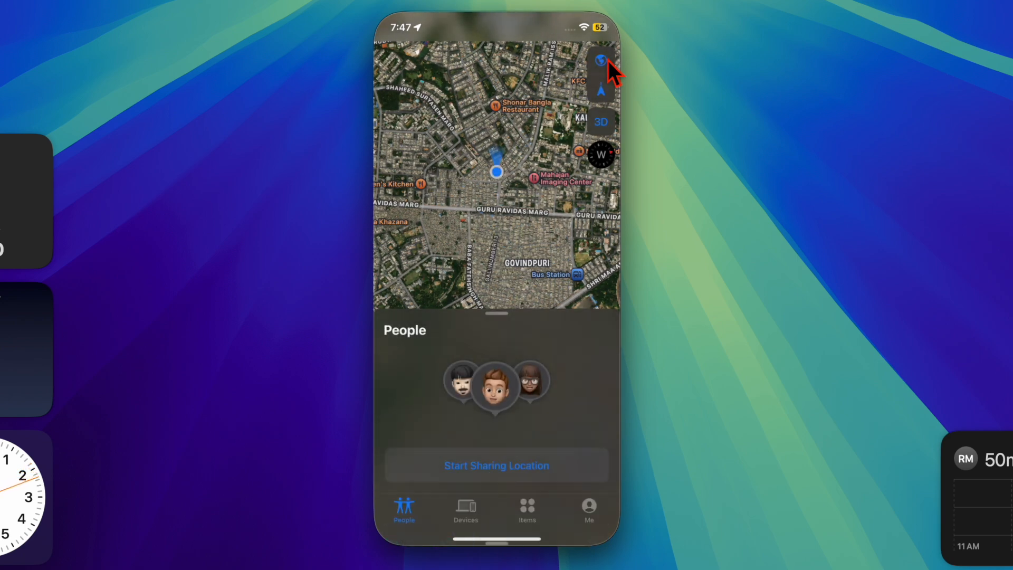
mouse_move(465, 521)
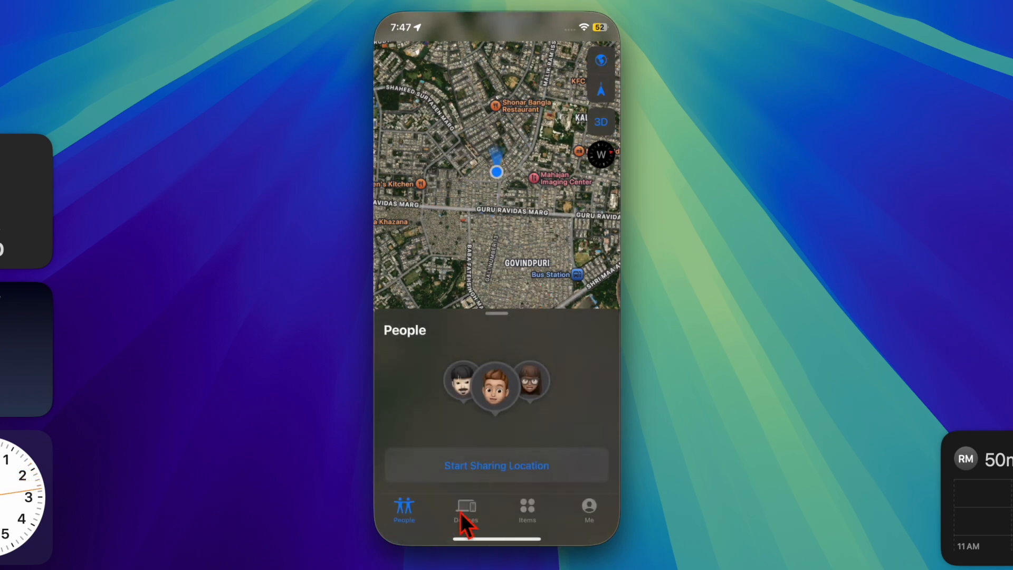
From the Items list, choose Add Item and Add AirTag to search for a nearby AirTag.
left_click(465, 506)
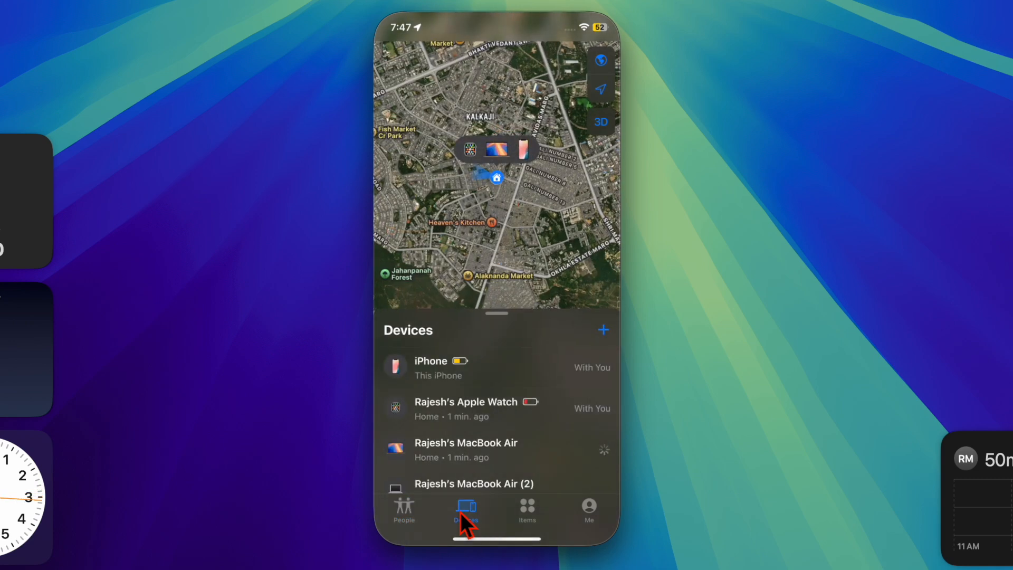
left_click(527, 507)
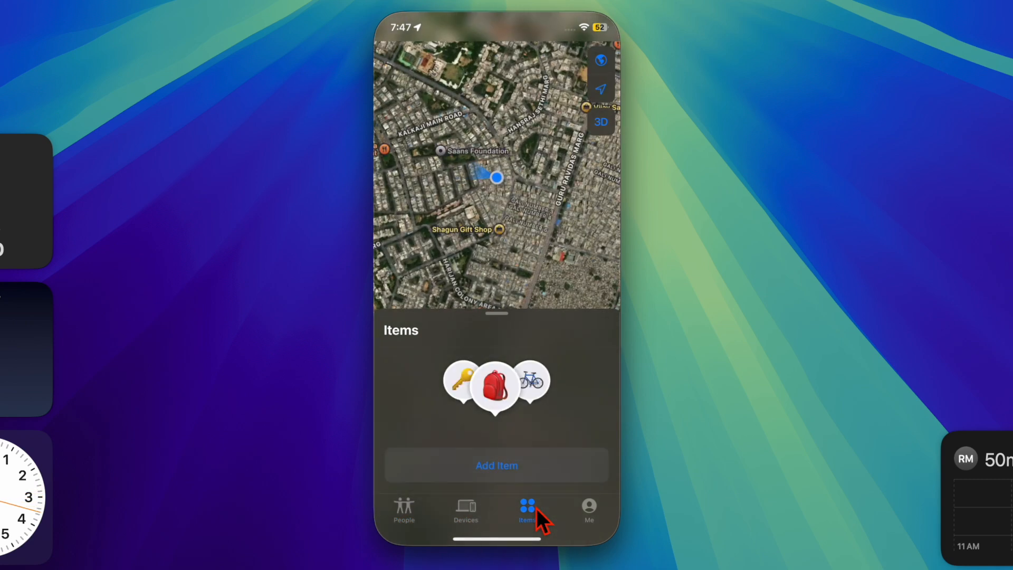
left_click(496, 465)
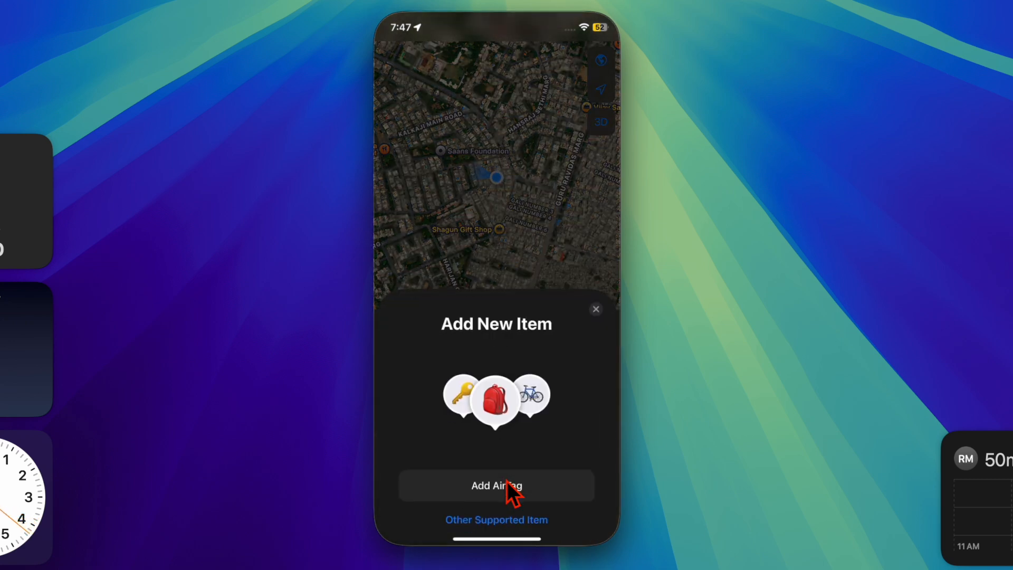
left_click(496, 485)
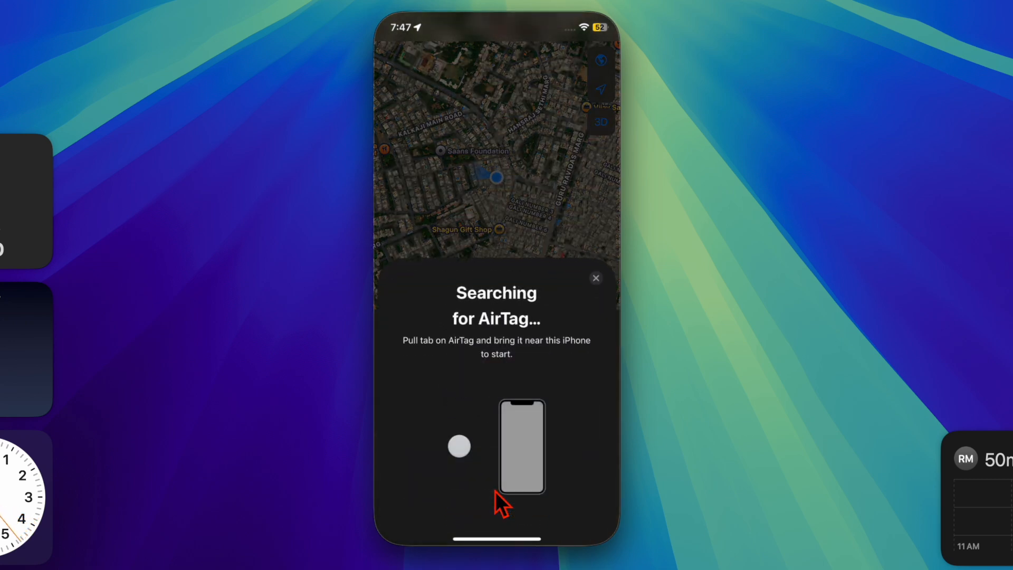